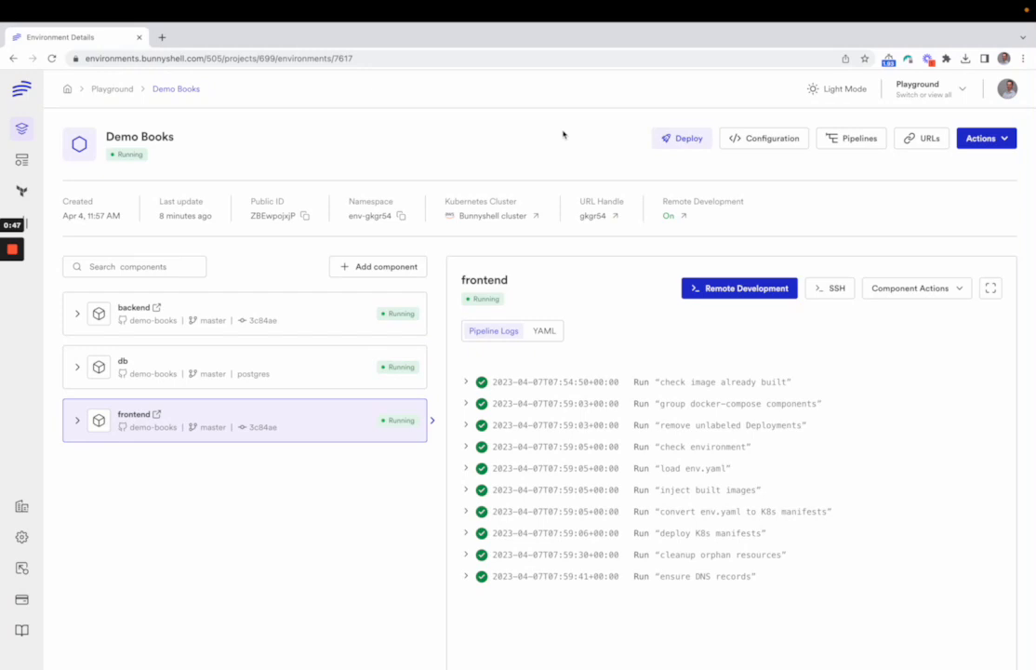
pyautogui.moveTo(555, 128)
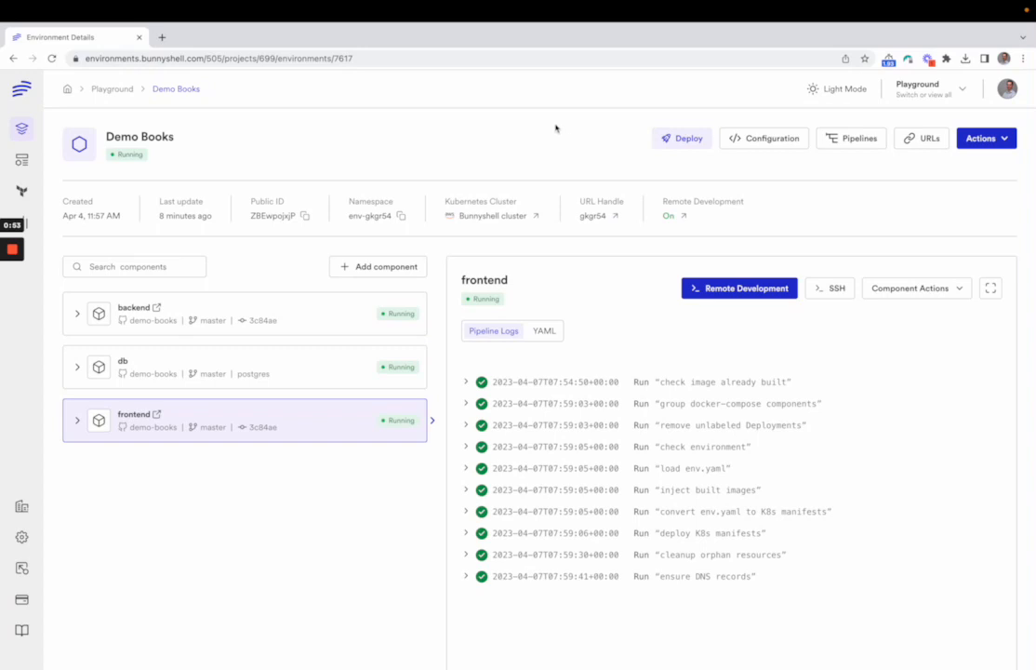
pyautogui.moveTo(363, 135)
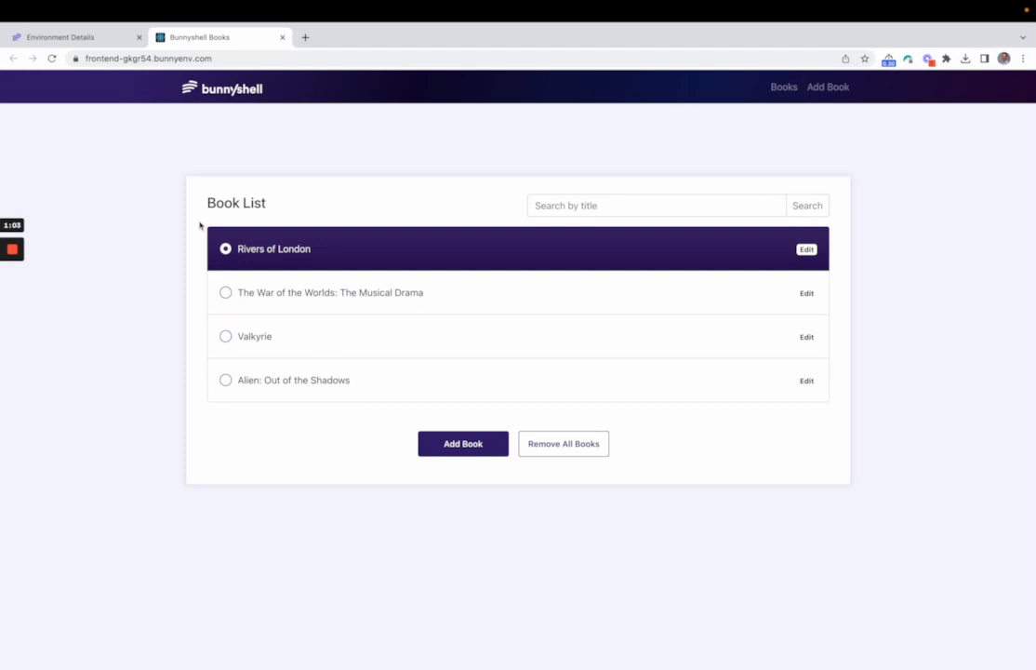
pyautogui.moveTo(139, 234)
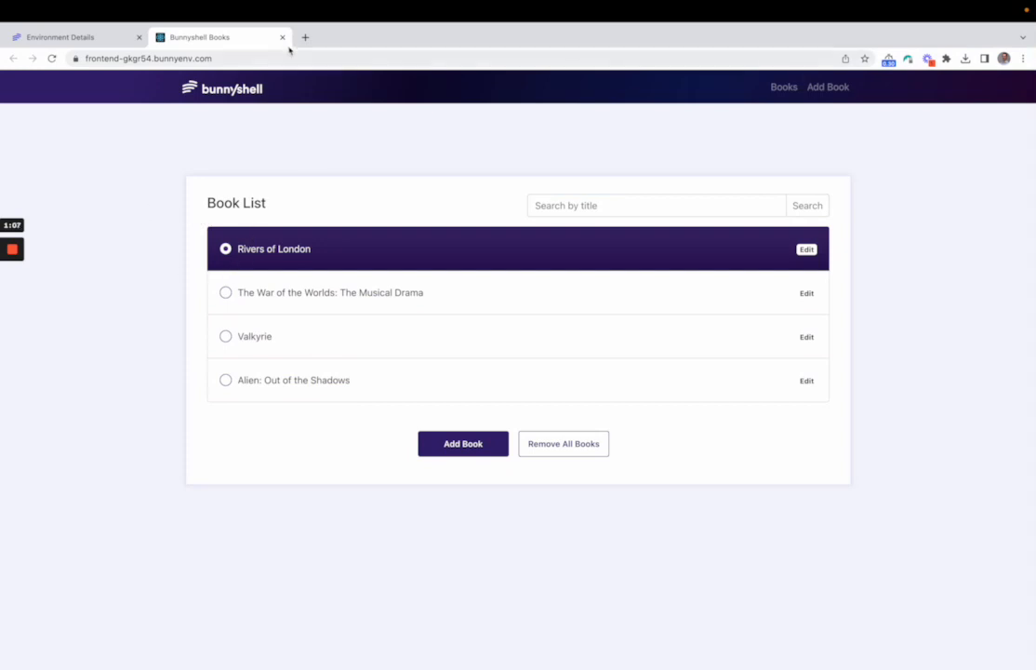
# Switch back to the Environment Details tab showing Demo Books' backend, db and frontend components
pyautogui.click(79, 37)
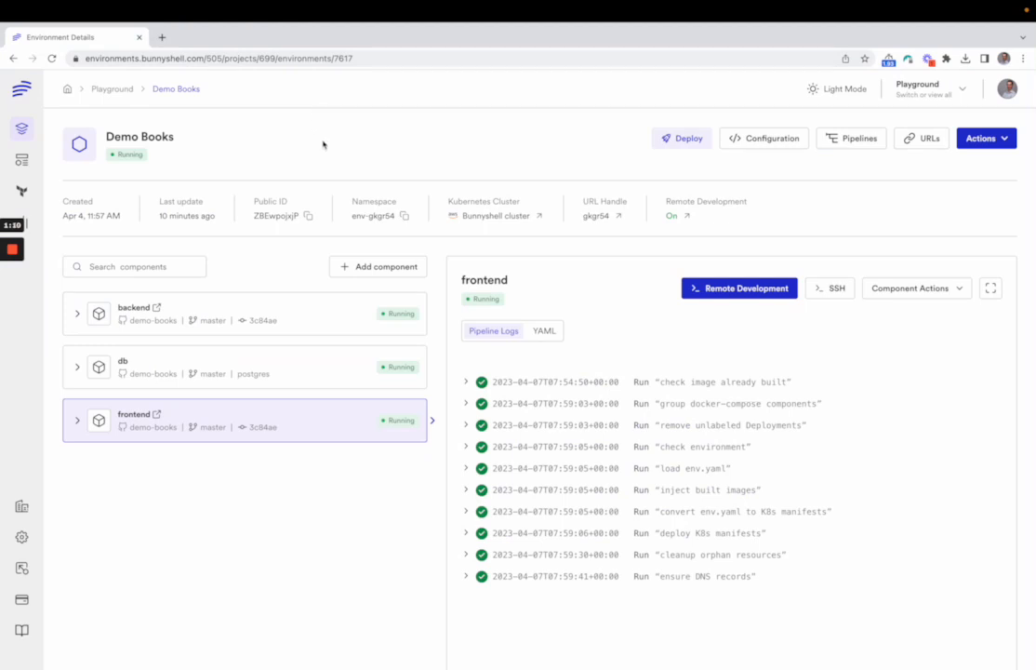
pyautogui.moveTo(348, 109)
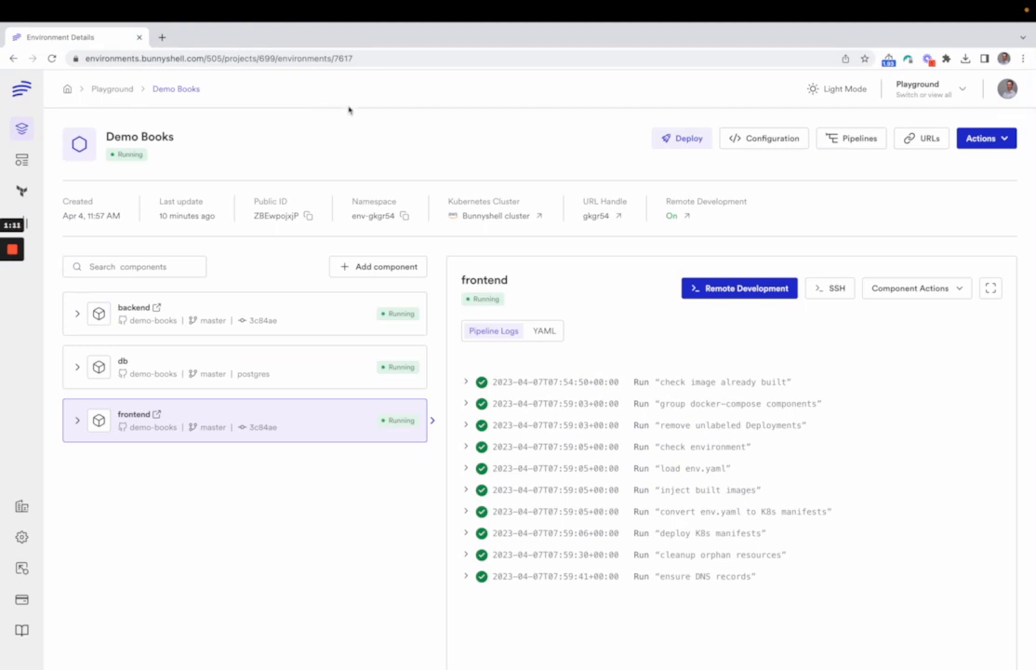
pyautogui.moveTo(348, 139)
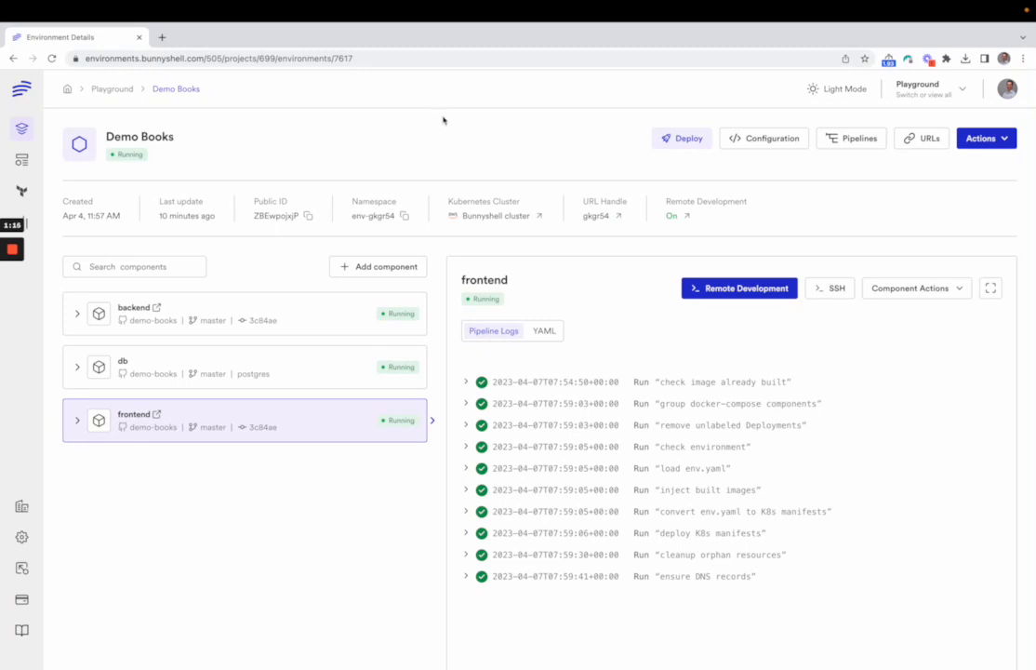
# Show bunnyshell.yaml, fold environmentVariables, and read through backend, db, frontend and volumes
pyautogui.click(763, 138)
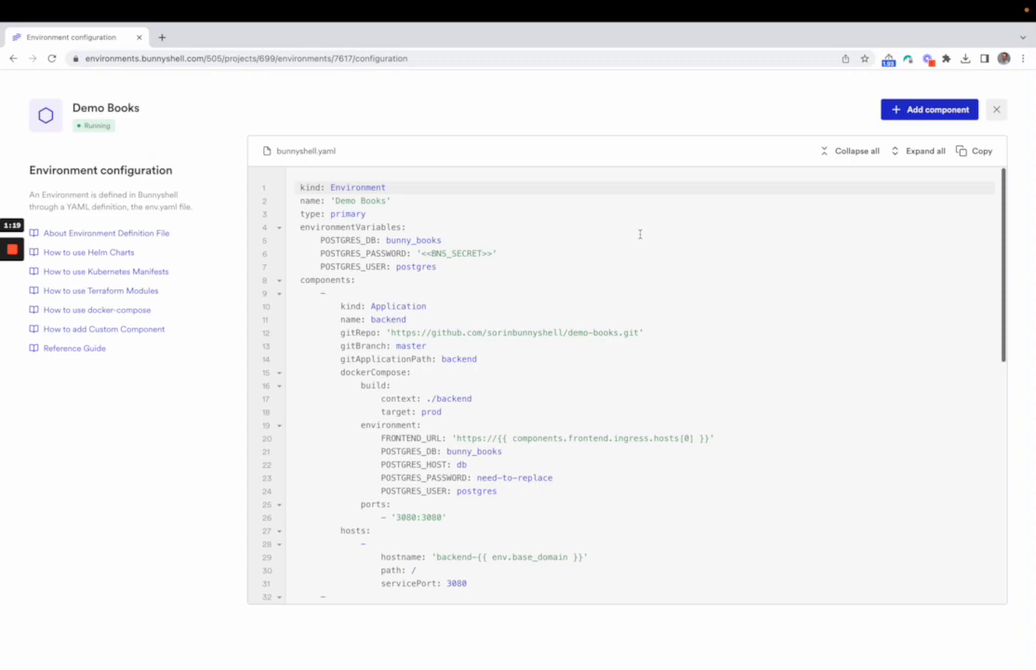
pyautogui.moveTo(627, 231)
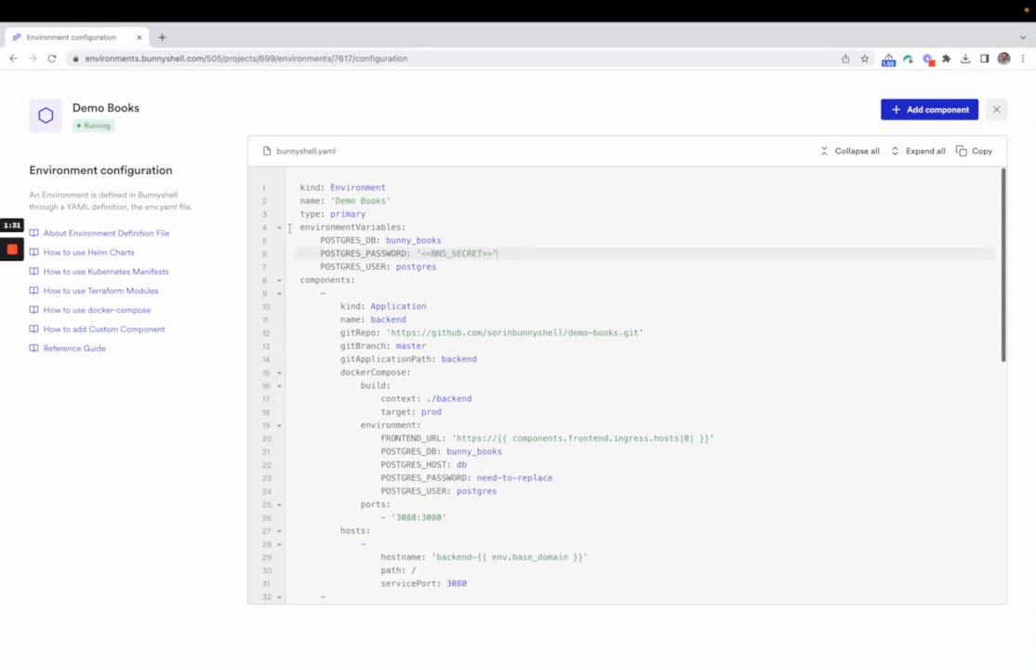
pyautogui.click(279, 227)
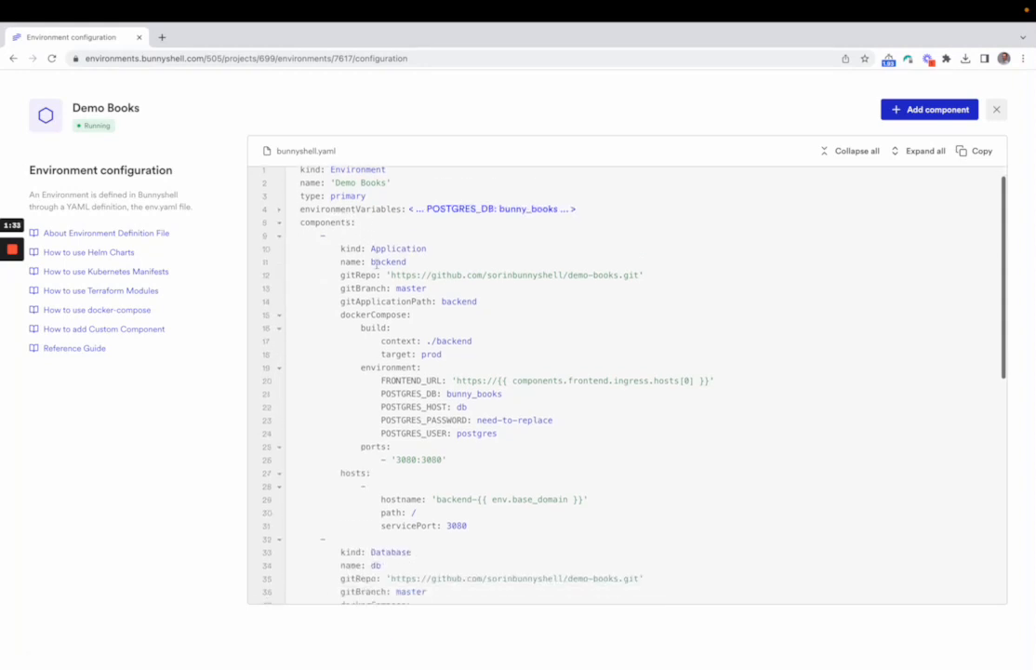
pyautogui.scroll(-3)
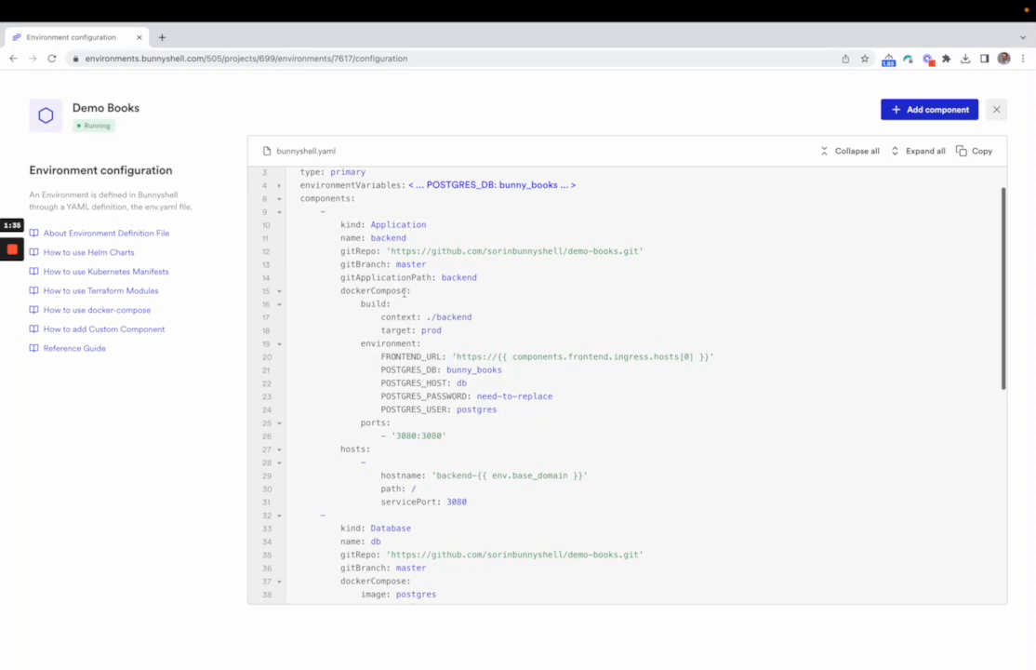
pyautogui.moveTo(408, 294)
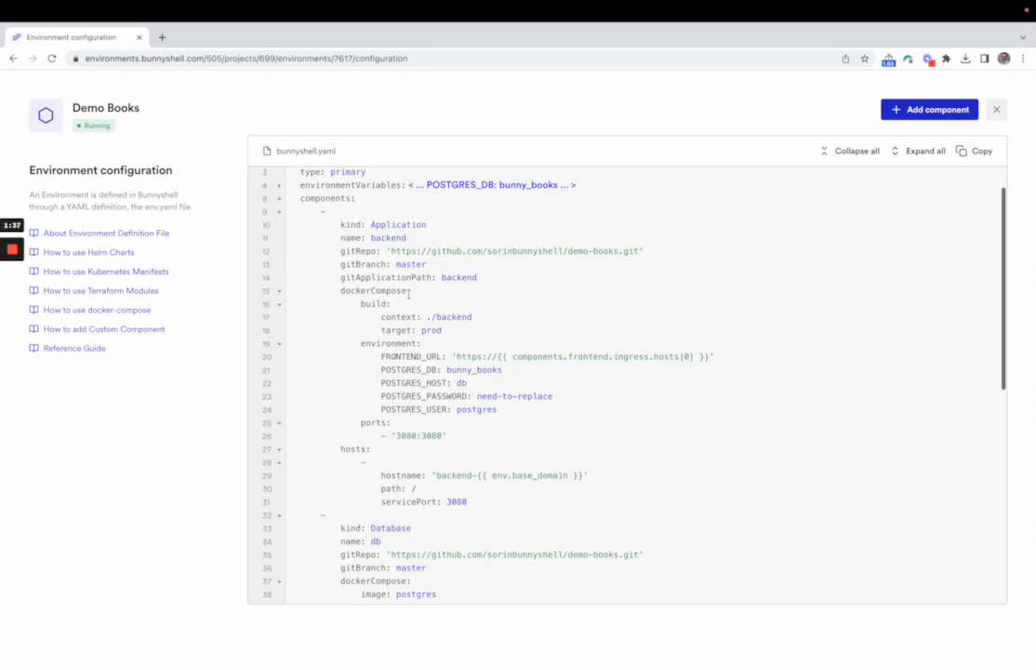
pyautogui.scroll(-3)
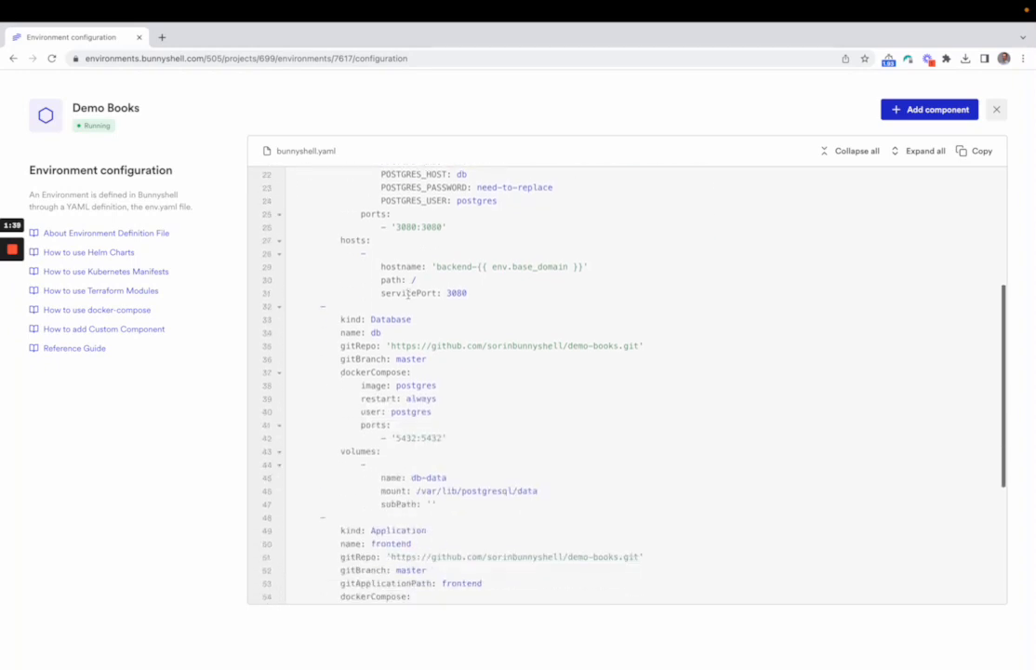
pyautogui.scroll(-3)
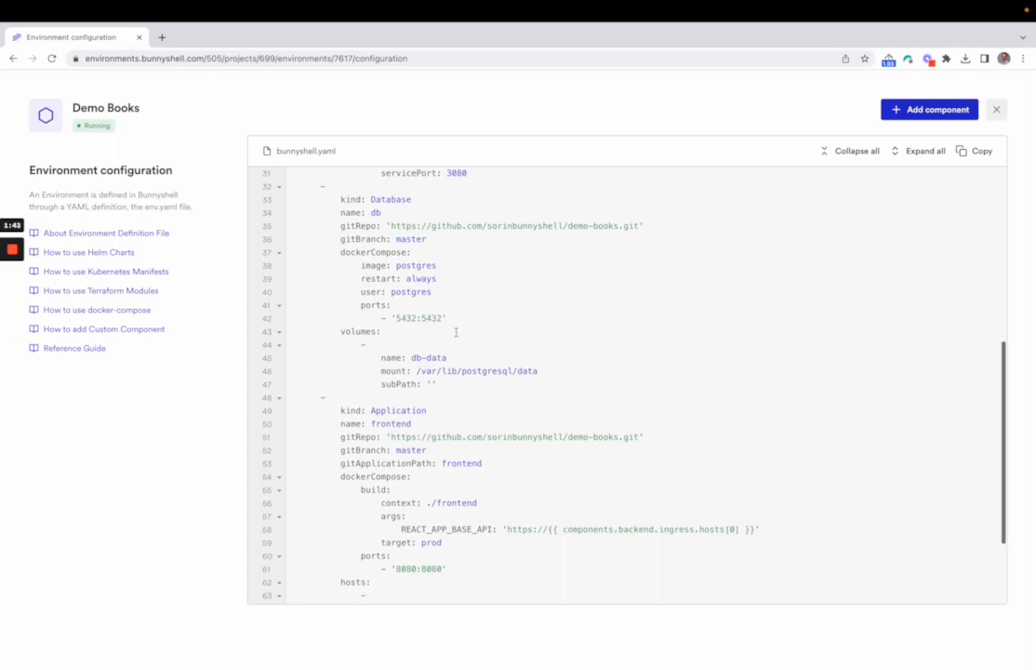
pyautogui.scroll(-3)
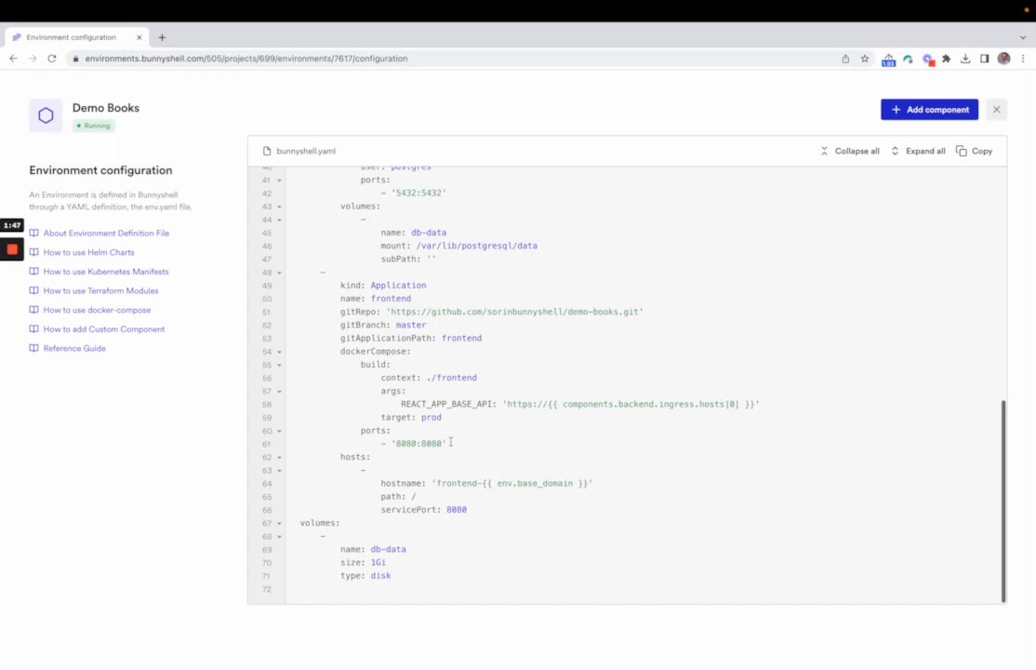
pyautogui.moveTo(702, 156)
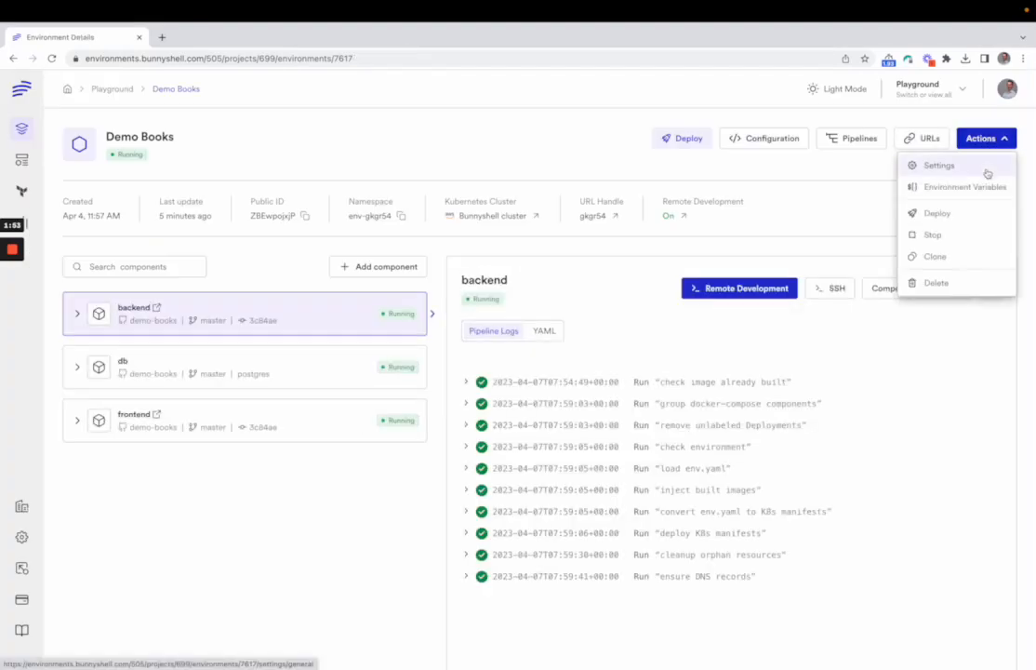
# Open the Environment Variables page listing POSTGRES_USER, POSTGRES_PASSWORD, POSTGRES_DB and TEST
pyautogui.click(968, 187)
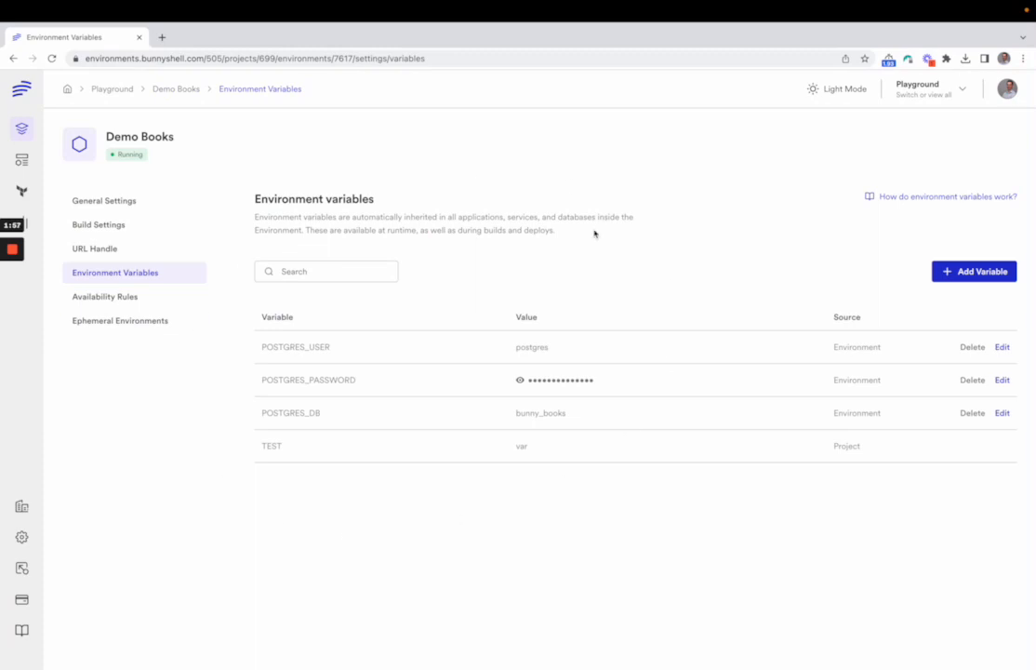
pyautogui.moveTo(474, 245)
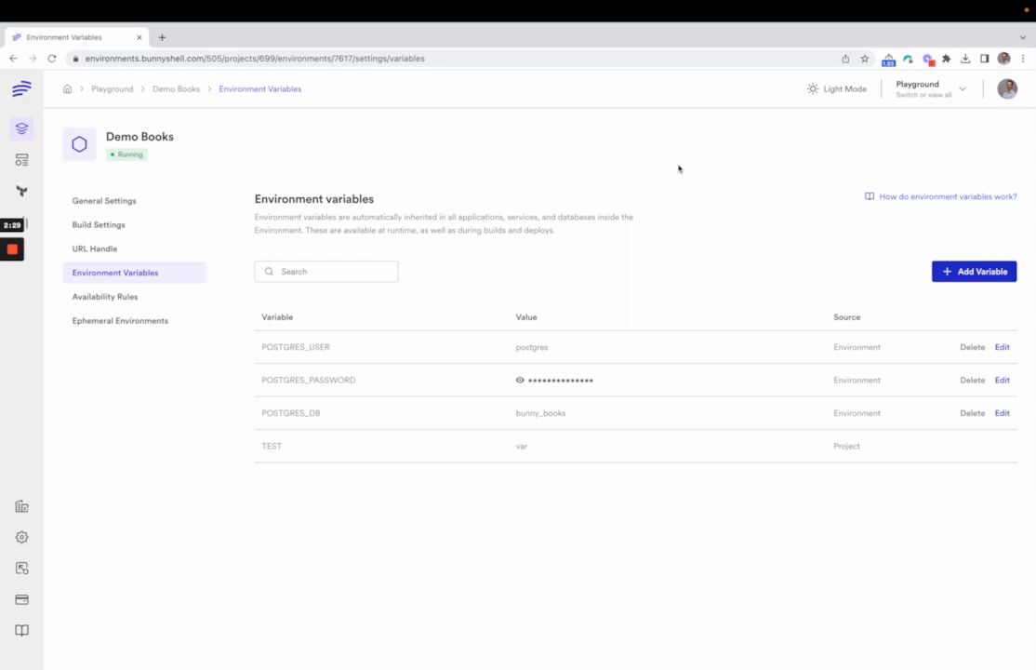
pyautogui.moveTo(662, 166)
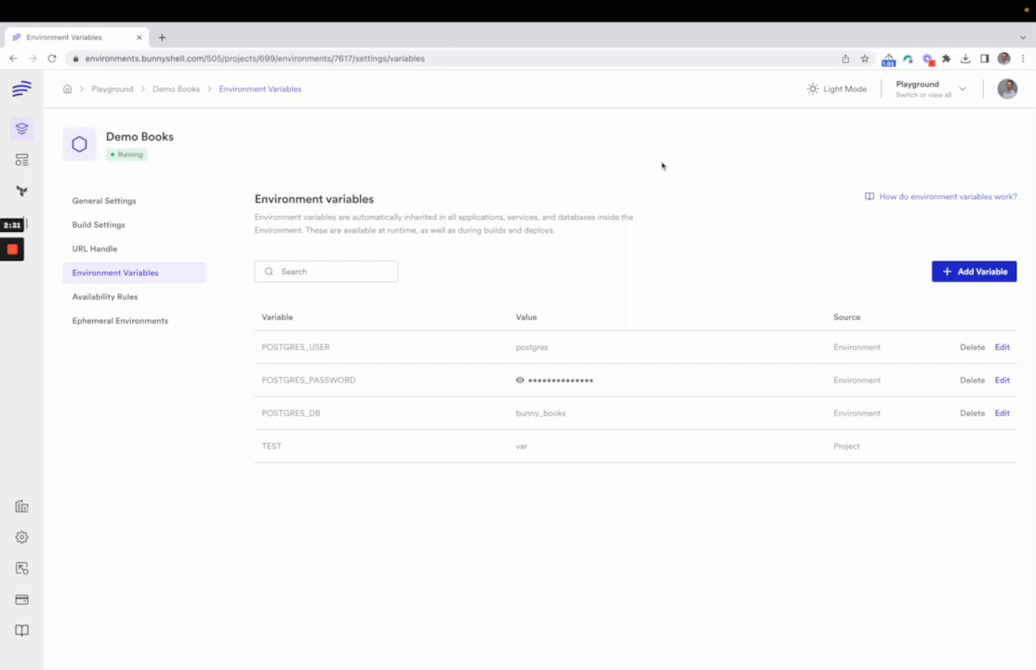
pyautogui.click(173, 90)
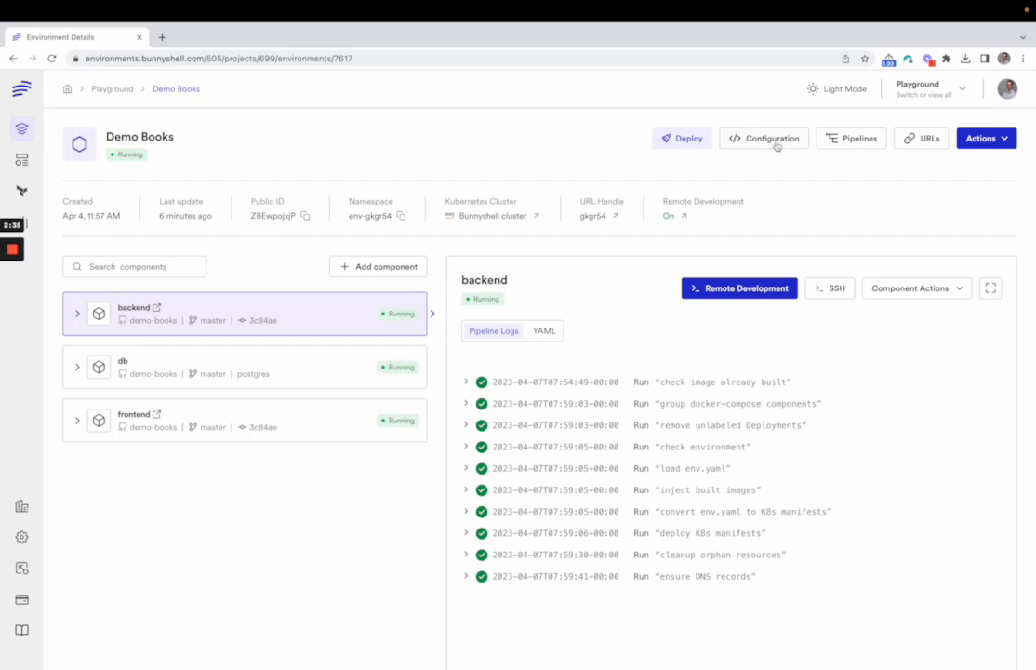
pyautogui.moveTo(772, 137)
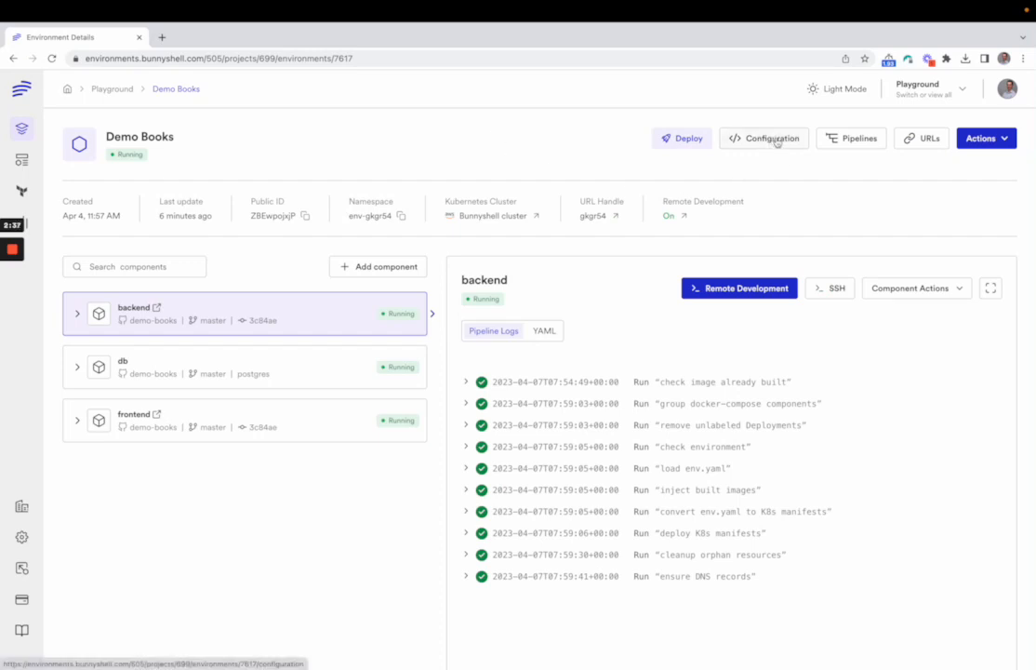
pyautogui.moveTo(790, 165)
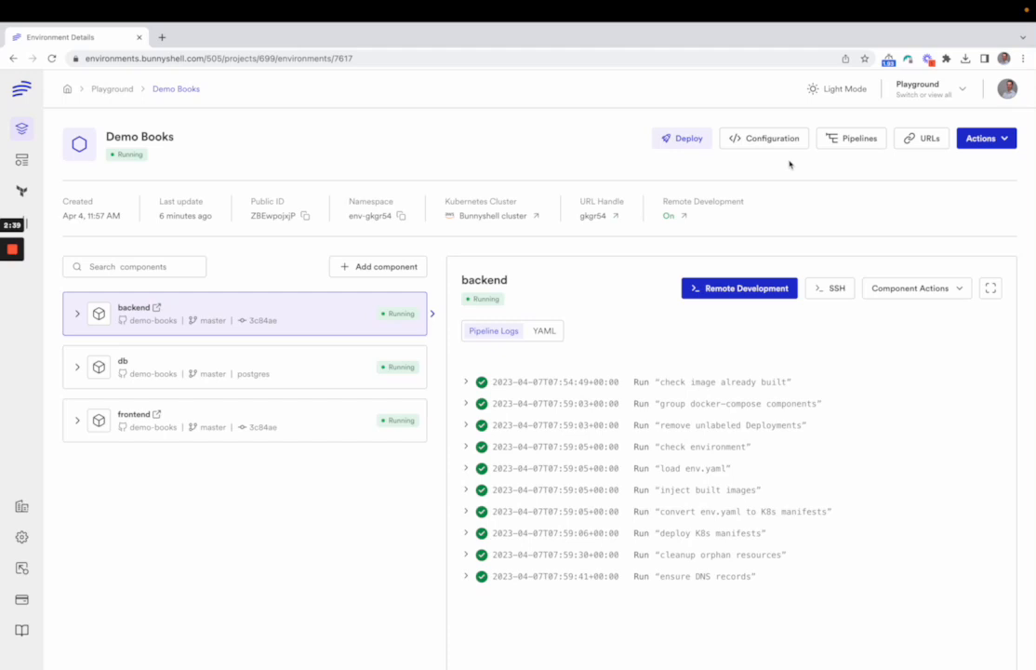
pyautogui.click(986, 138)
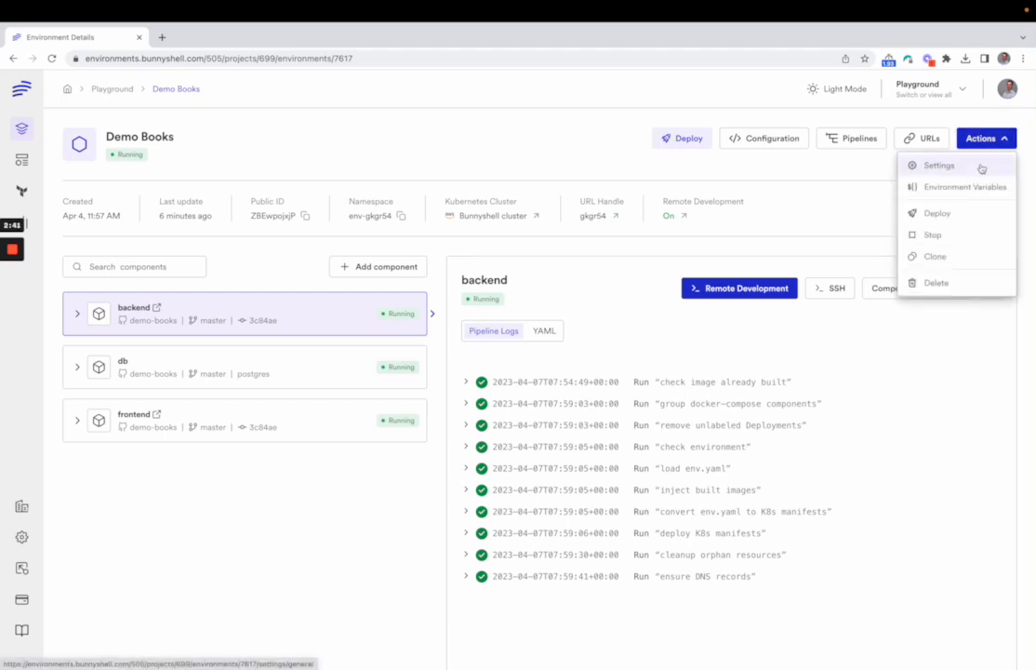
pyautogui.click(939, 166)
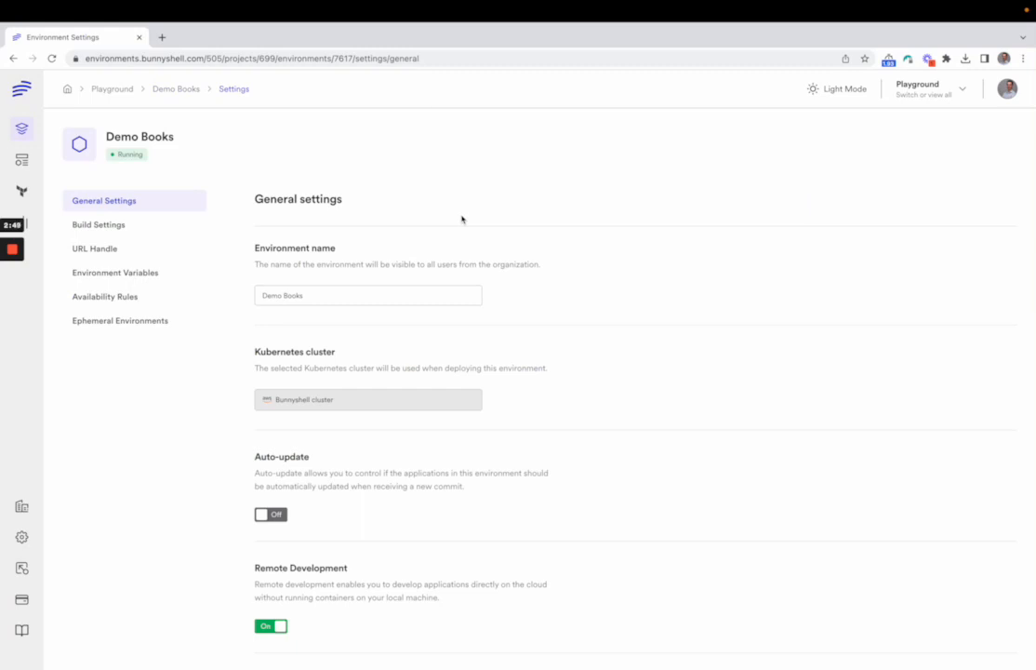
pyautogui.moveTo(434, 190)
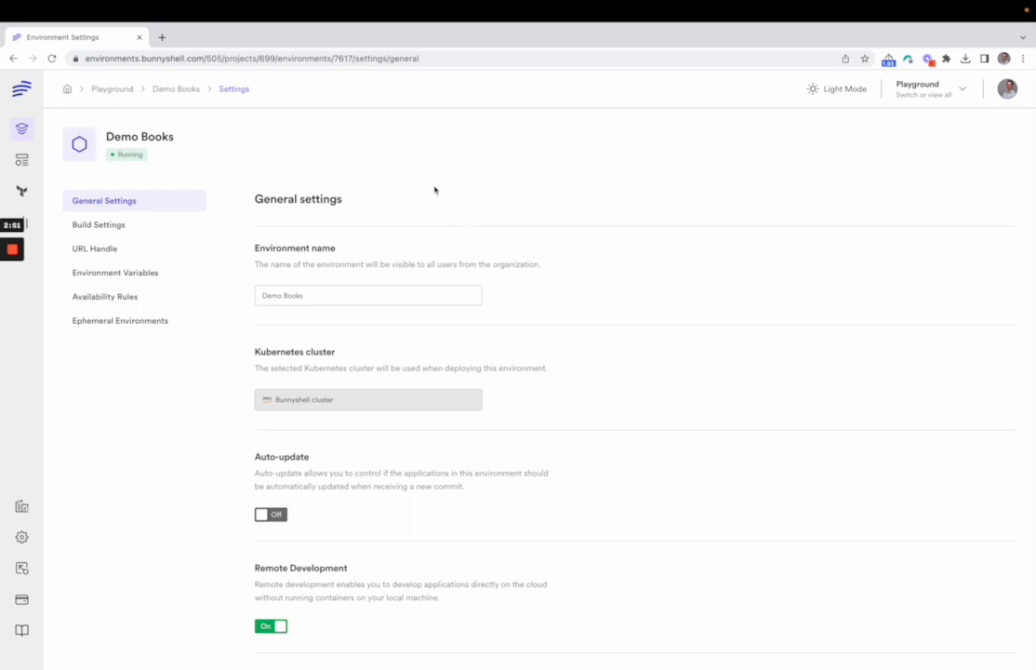
pyautogui.moveTo(418, 171)
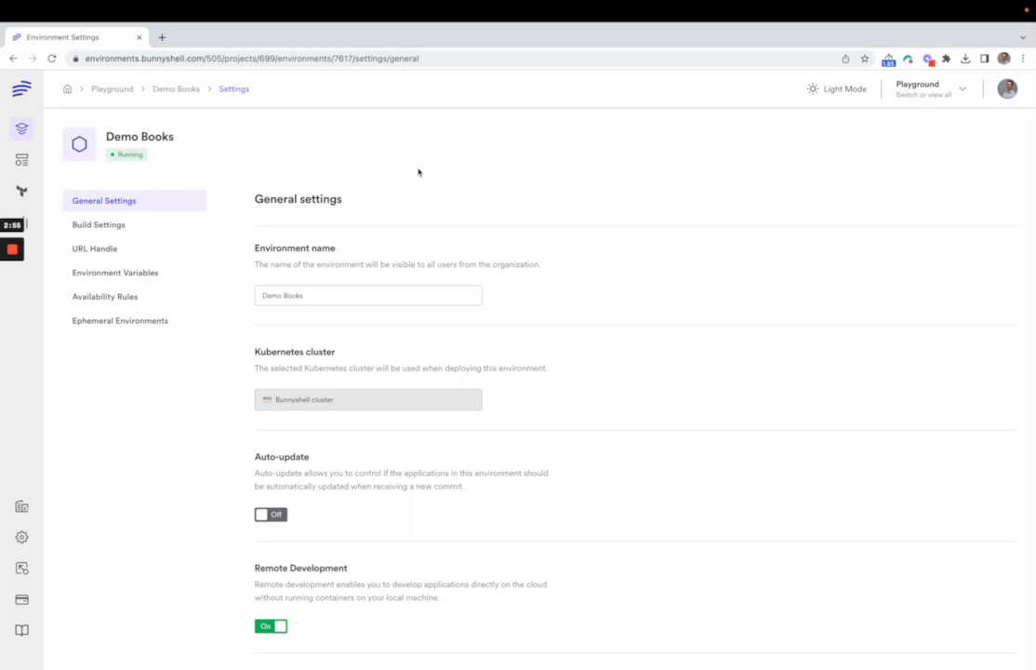
pyautogui.click(174, 89)
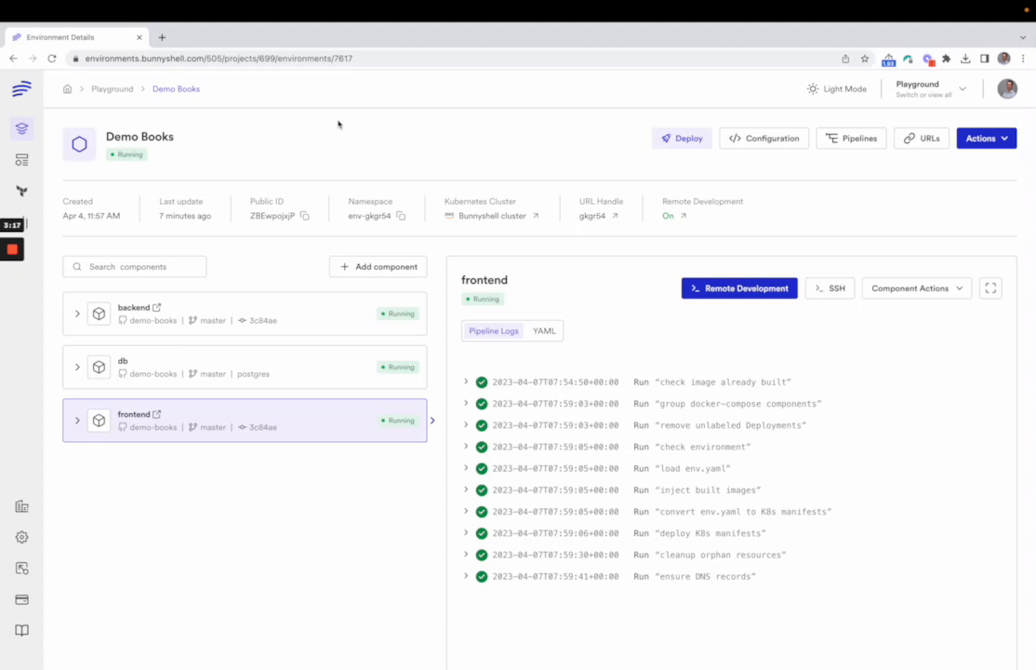
pyautogui.moveTo(167, 122)
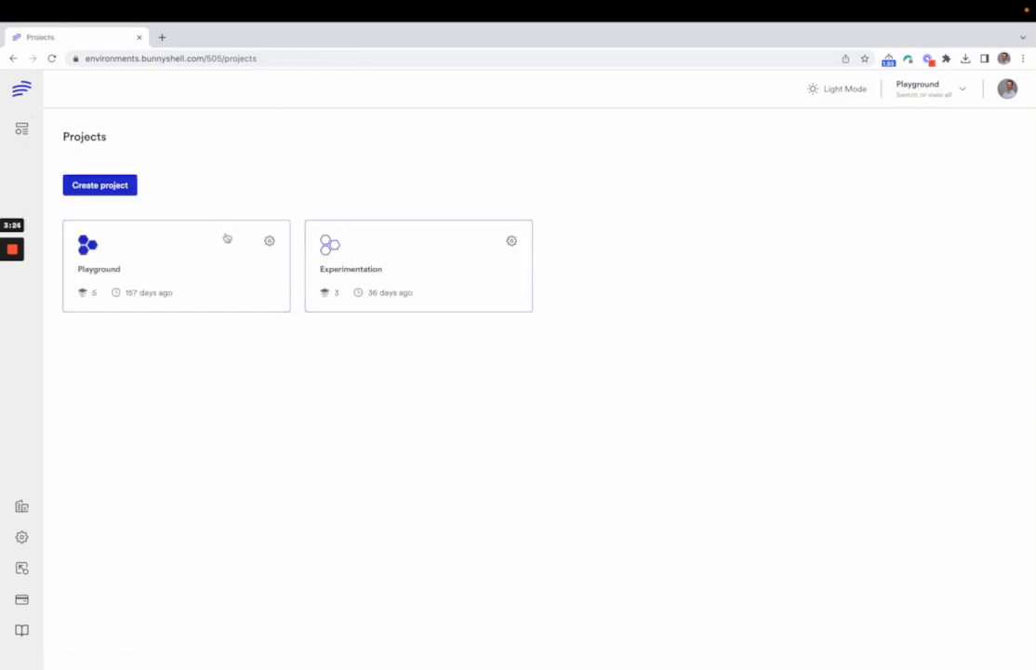
pyautogui.moveTo(240, 257)
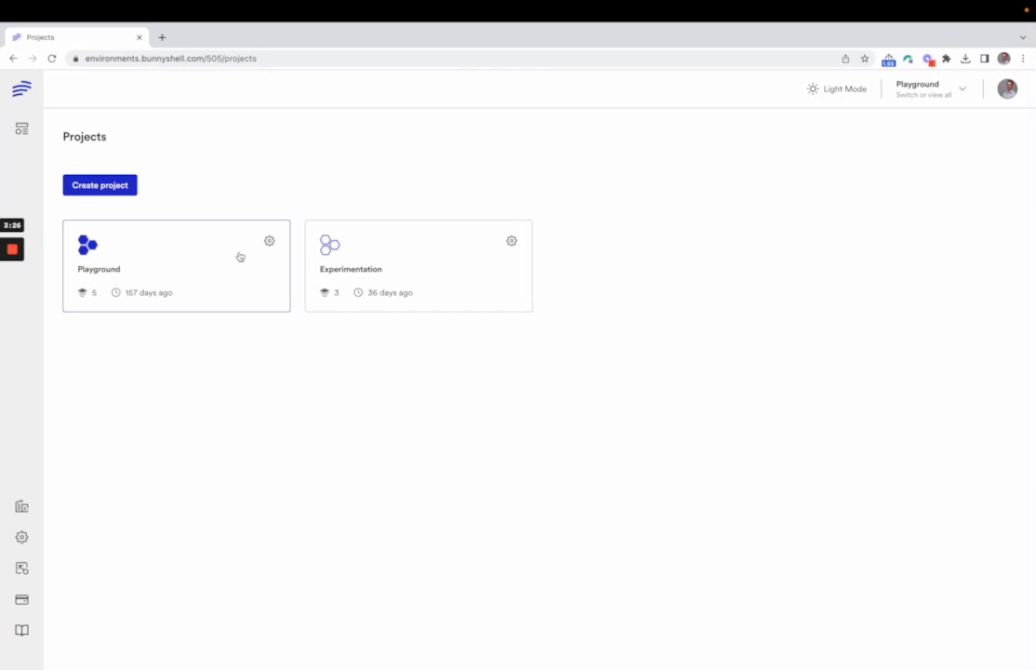
pyautogui.moveTo(398, 362)
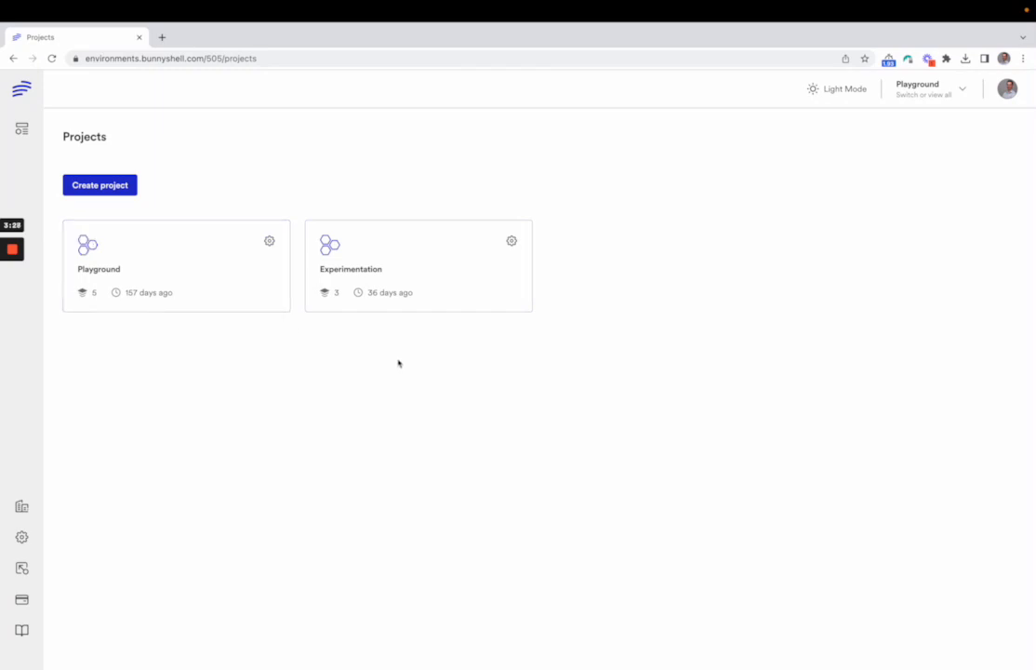
pyautogui.moveTo(404, 357)
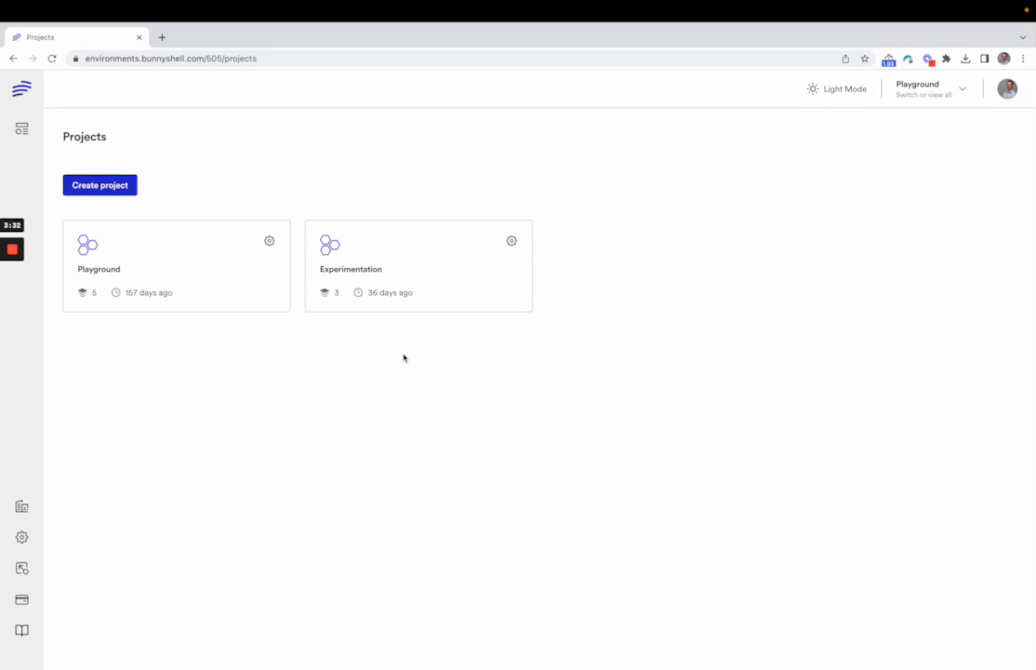
pyautogui.moveTo(267, 325)
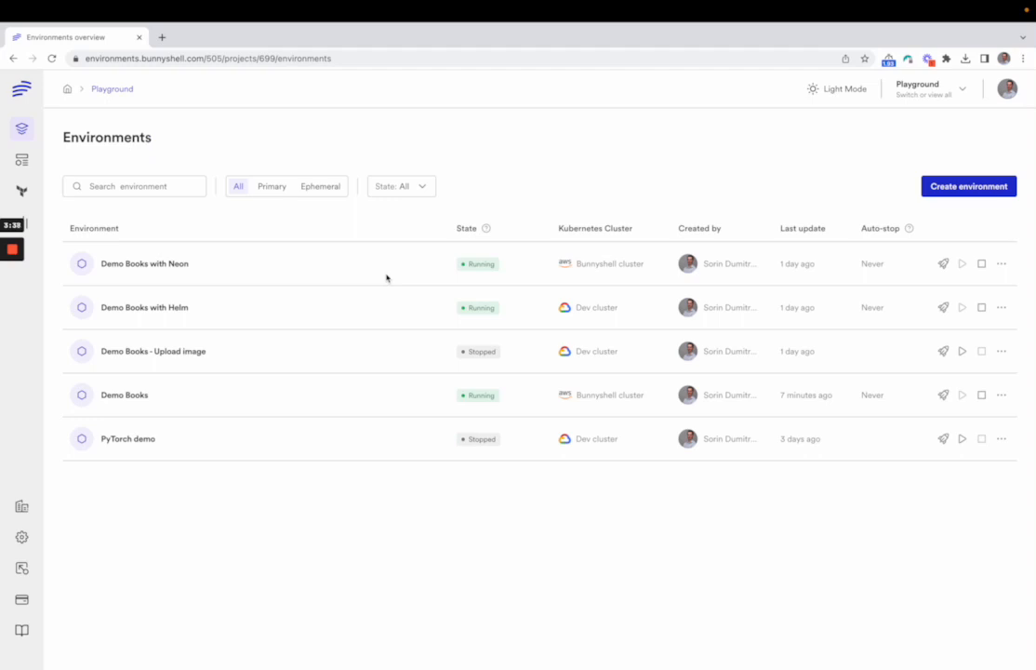
pyautogui.moveTo(405, 285)
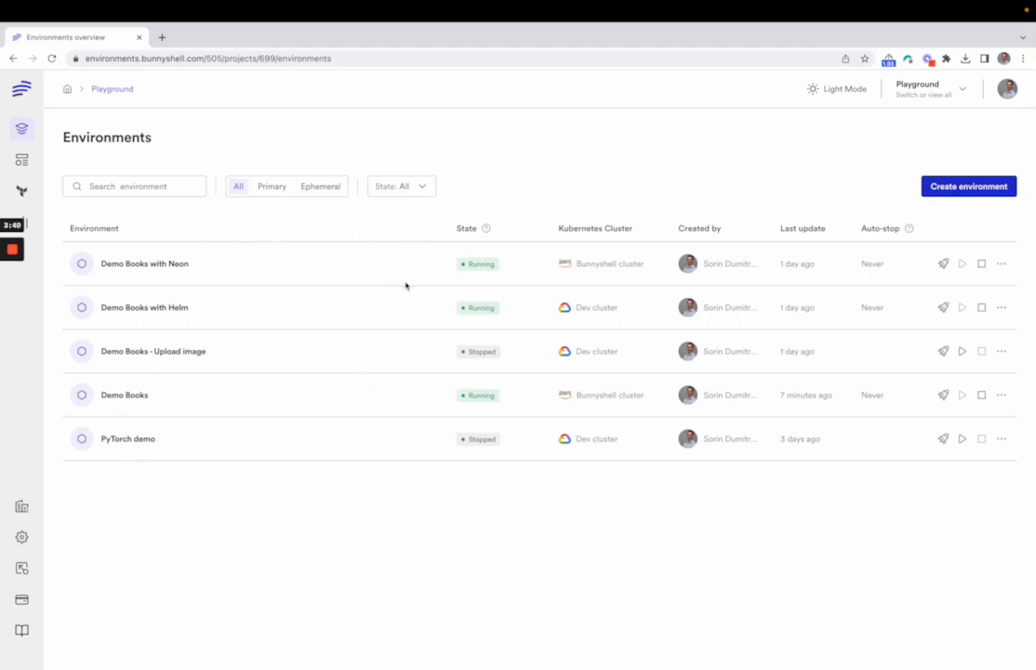
pyautogui.moveTo(482, 319)
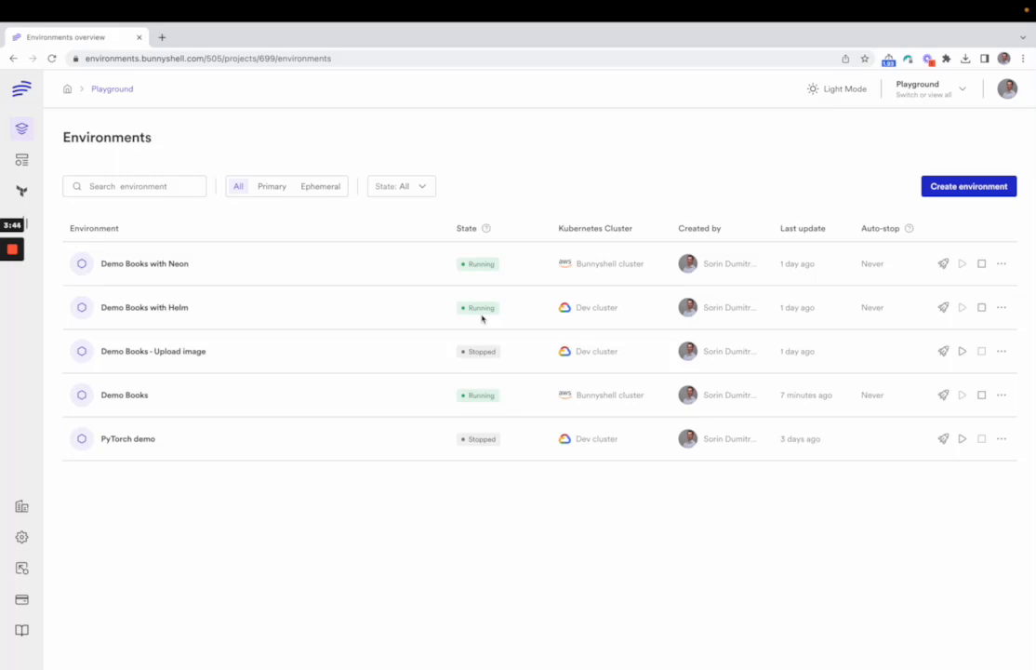
pyautogui.moveTo(493, 291)
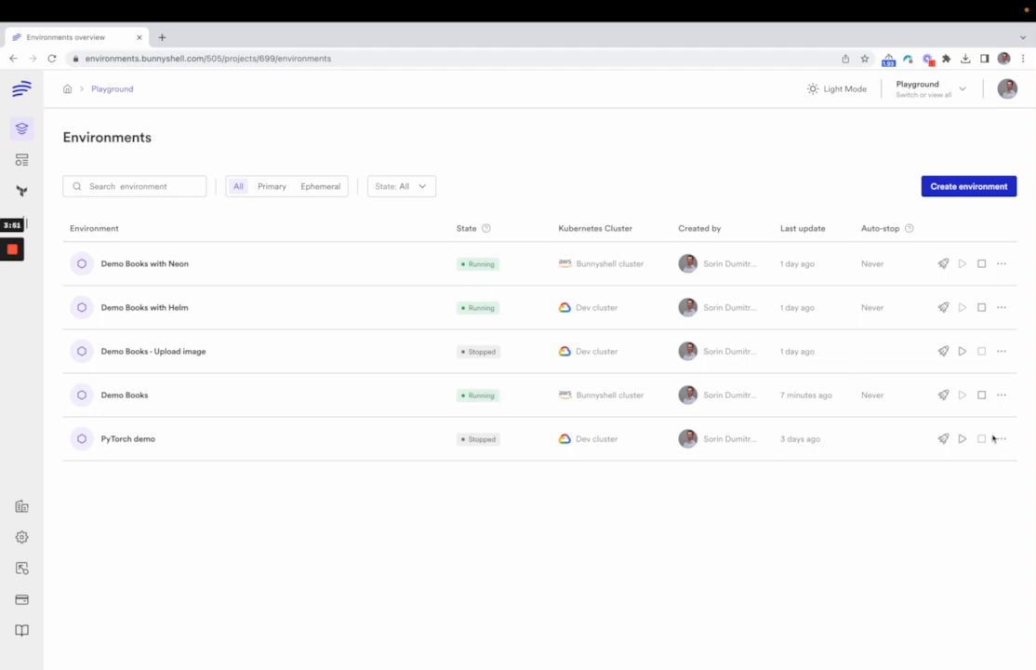
pyautogui.moveTo(945, 396)
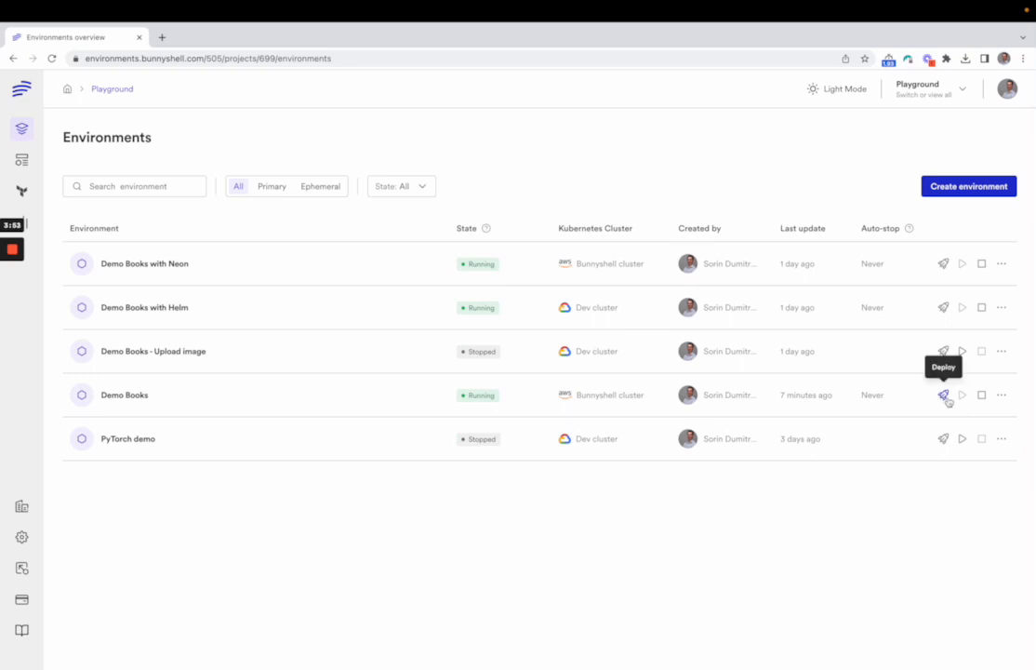
# Open Demo Books' action menu in the Playground environments list
pyautogui.click(1003, 395)
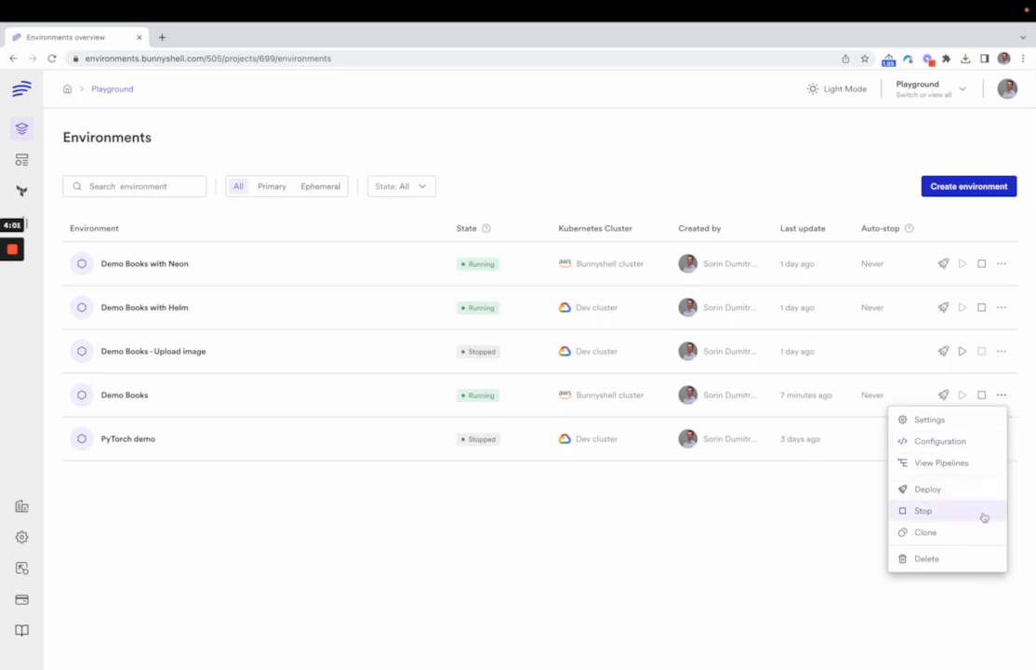
pyautogui.moveTo(974, 537)
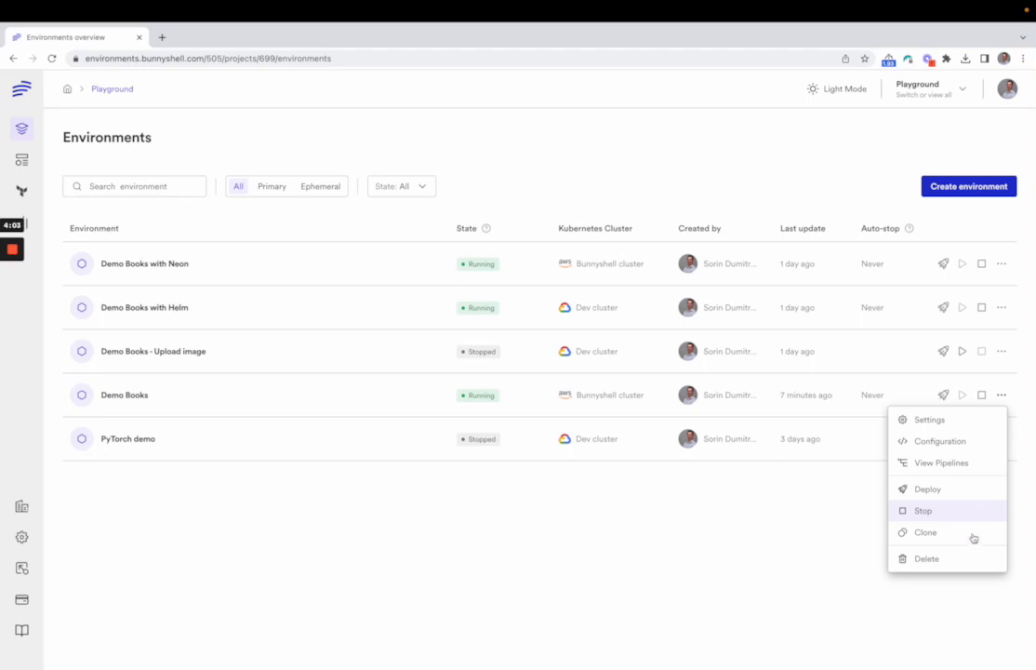
pyautogui.moveTo(973, 537)
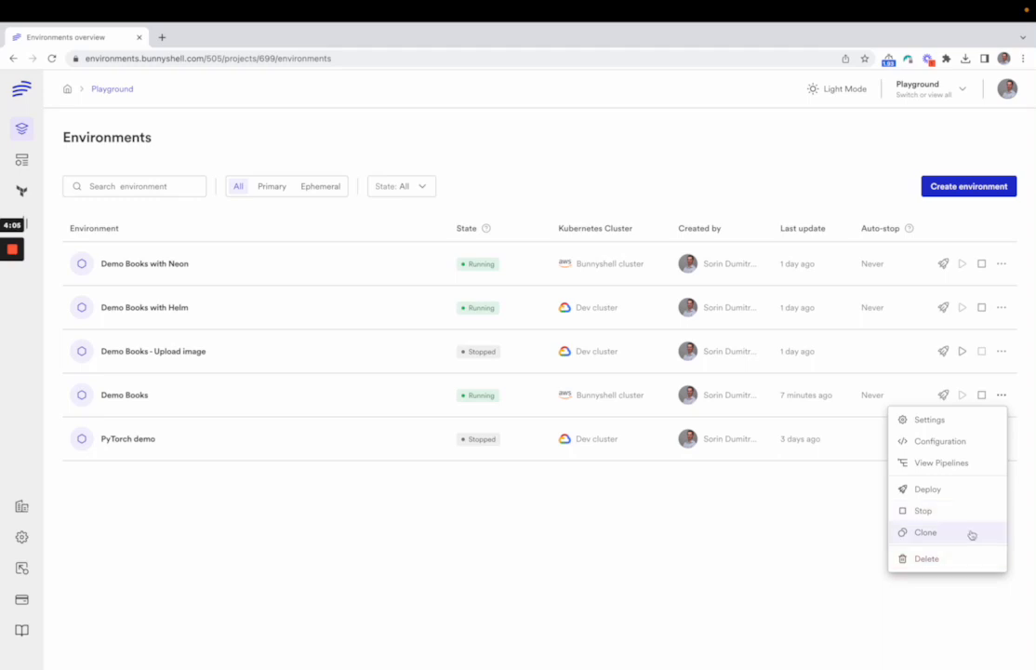